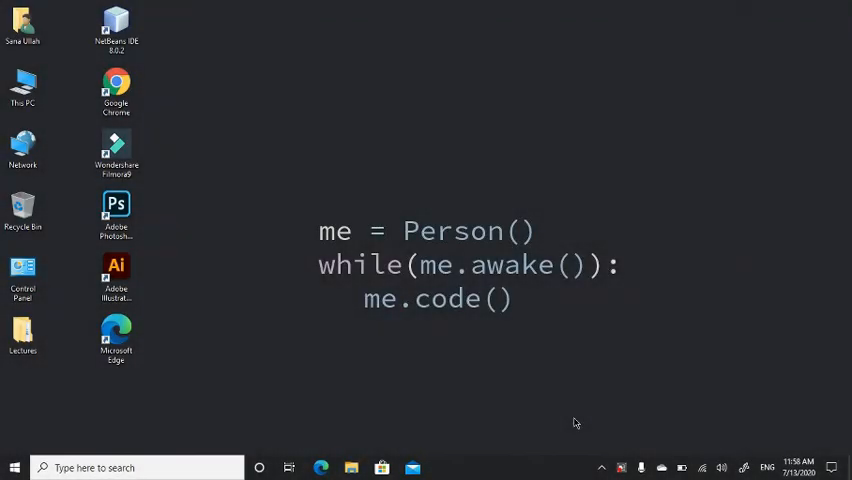
pyautogui.moveTo(490, 410)
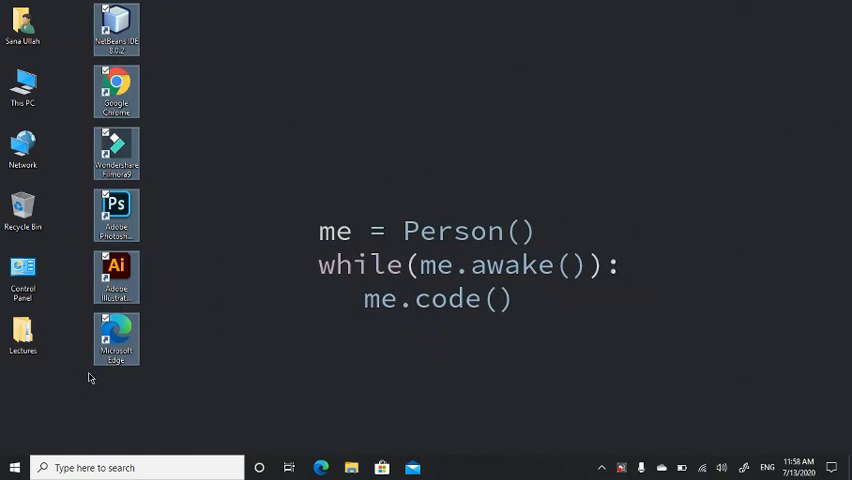
pyautogui.moveTo(336, 300)
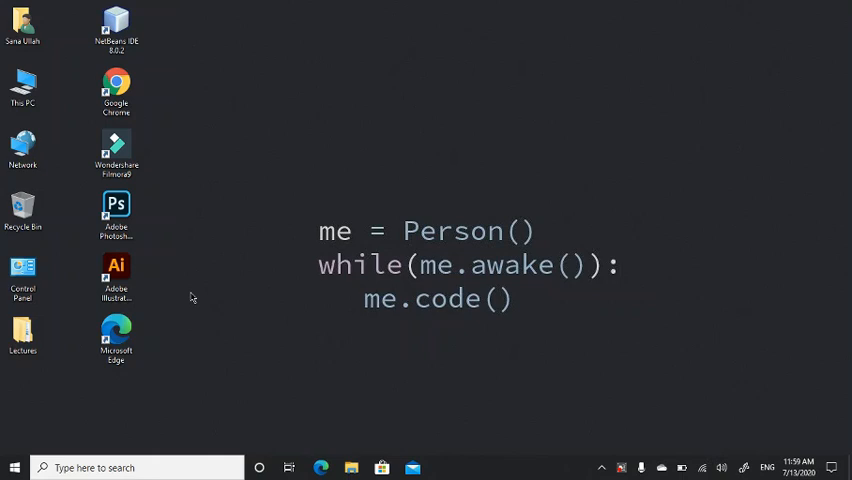
# Step: Launch Registry Editor from the Run dialog via the regedit command
pyautogui.click(116, 336)
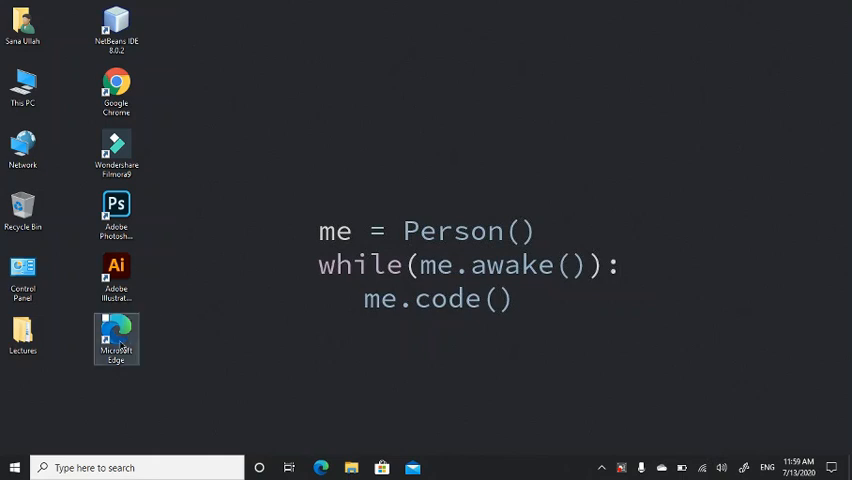
pyautogui.moveTo(116, 338)
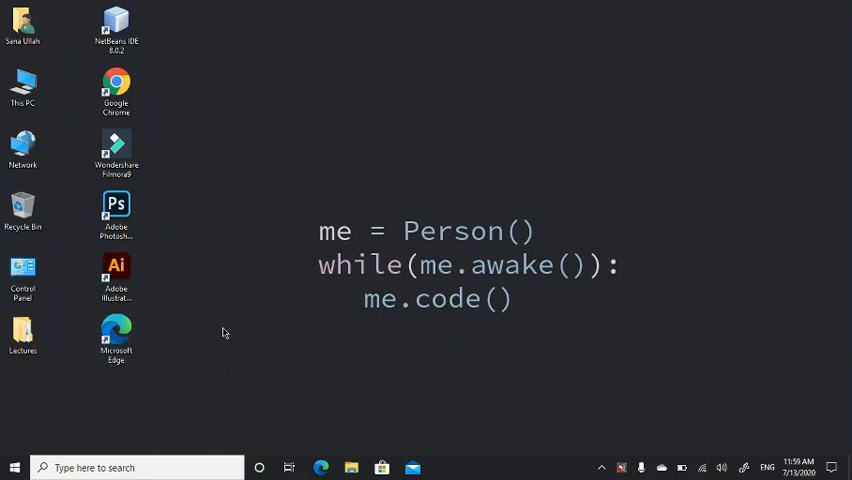
pyautogui.moveTo(258, 304)
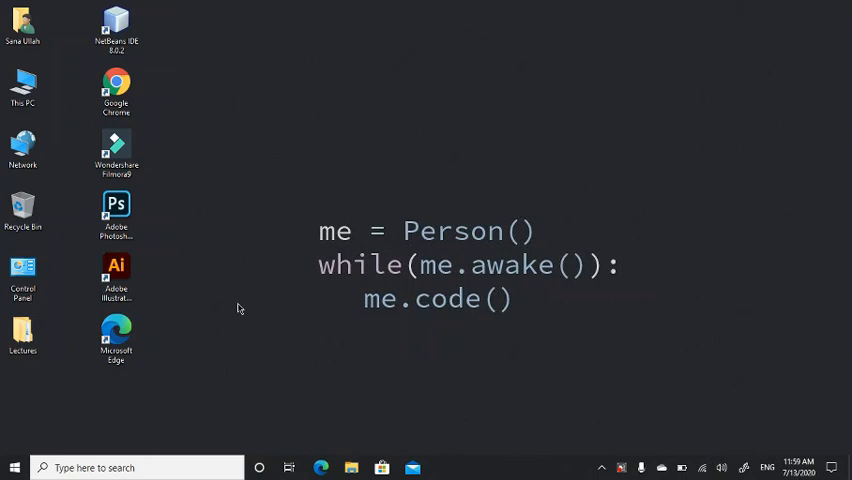
pyautogui.moveTo(256, 320)
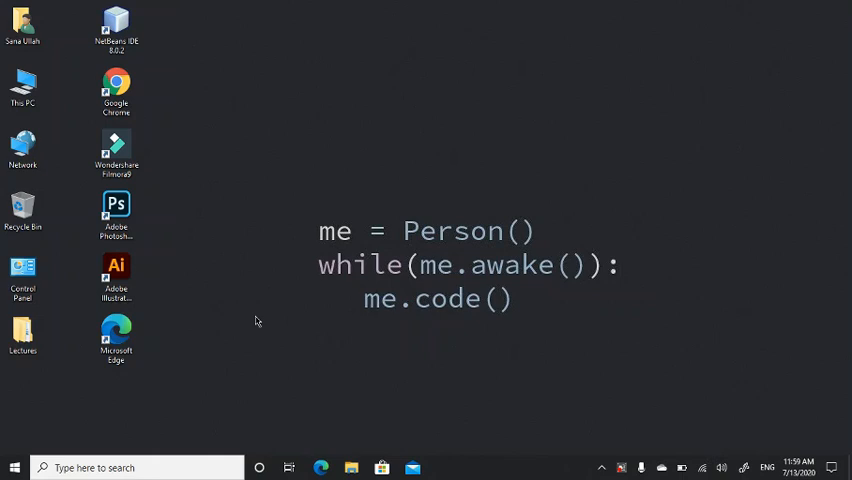
pyautogui.moveTo(224, 388)
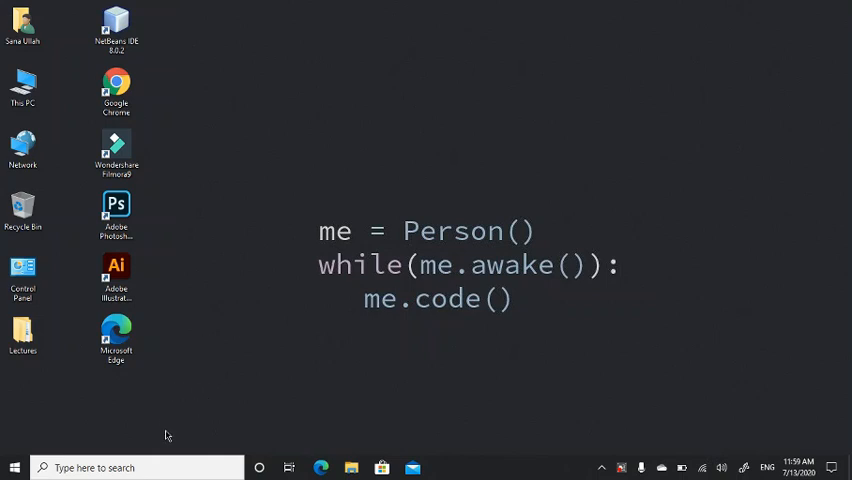
pyautogui.moveTo(176, 432)
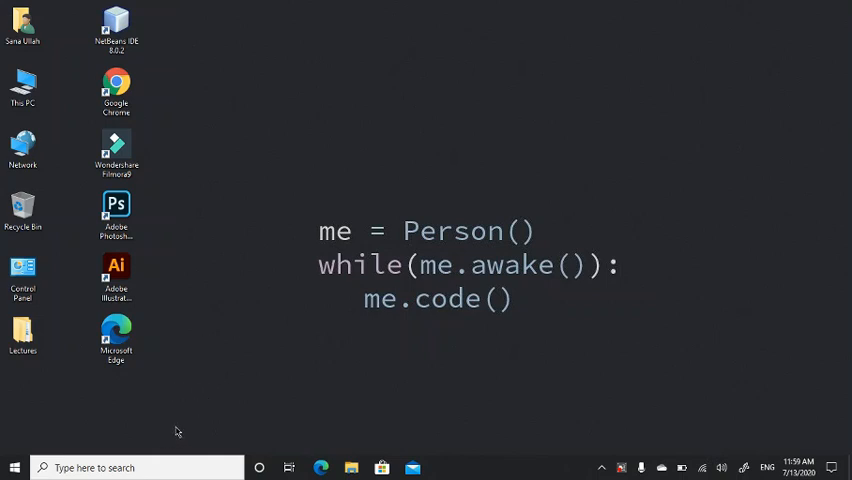
pyautogui.press('Win+r')
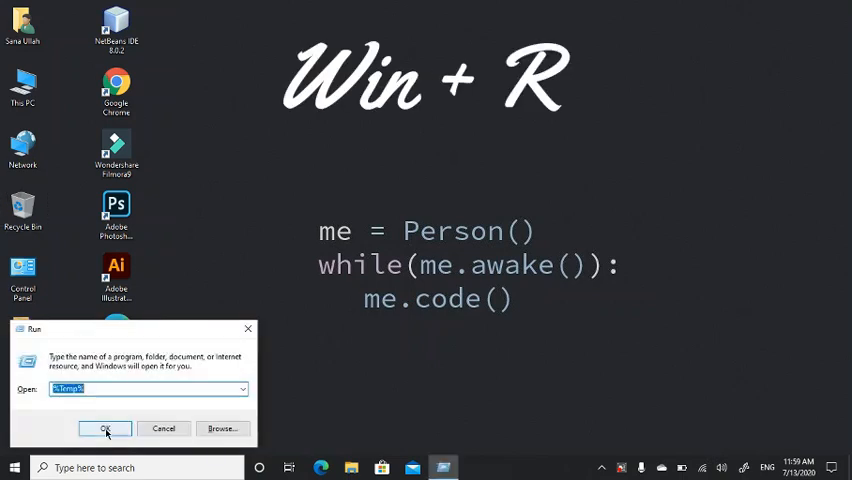
pyautogui.click(104, 428)
pyautogui.write('r')
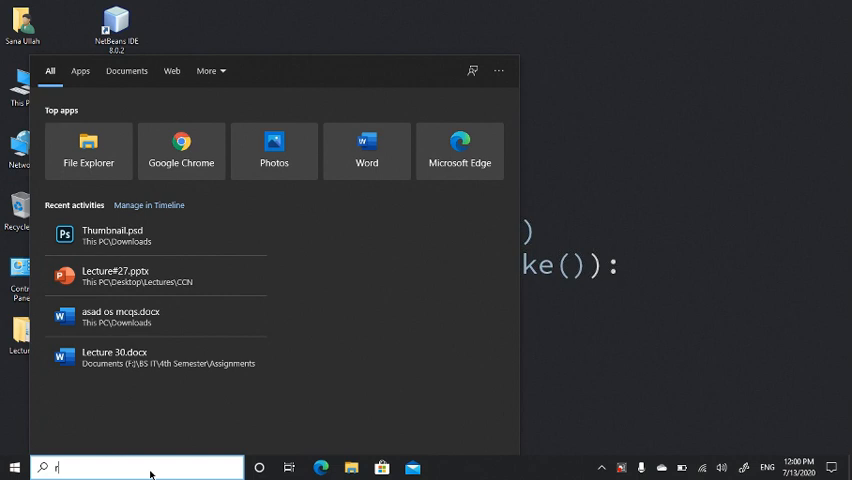
pyautogui.write('un')
pyautogui.write('regedit')
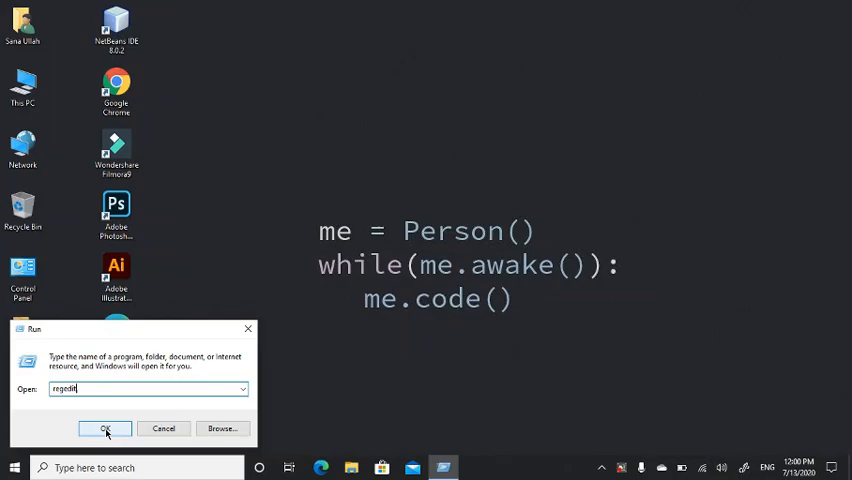
pyautogui.click(104, 428)
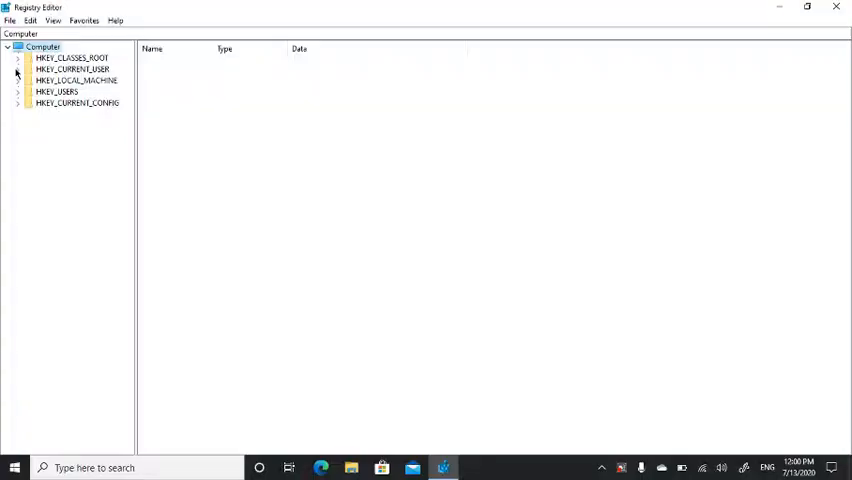
# Step: Expand HKEY_CLASSES_ROOT and select the lnkfile key to list its values
pyautogui.click(72, 58)
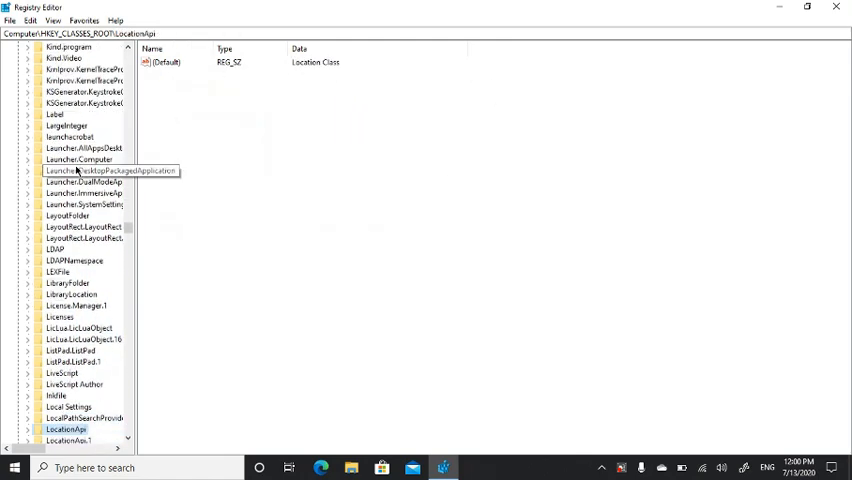
pyautogui.click(58, 396)
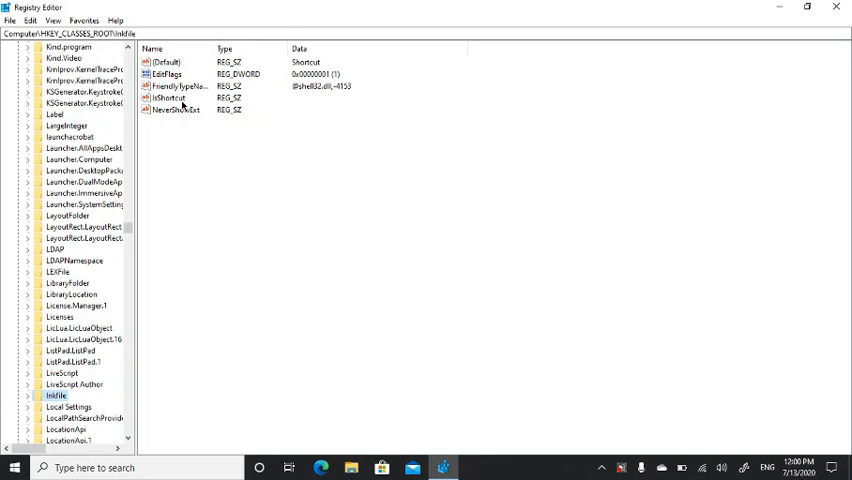
# Step: Rename the IsShortcut value of lnkfile through its context menu
pyautogui.click(176, 98)
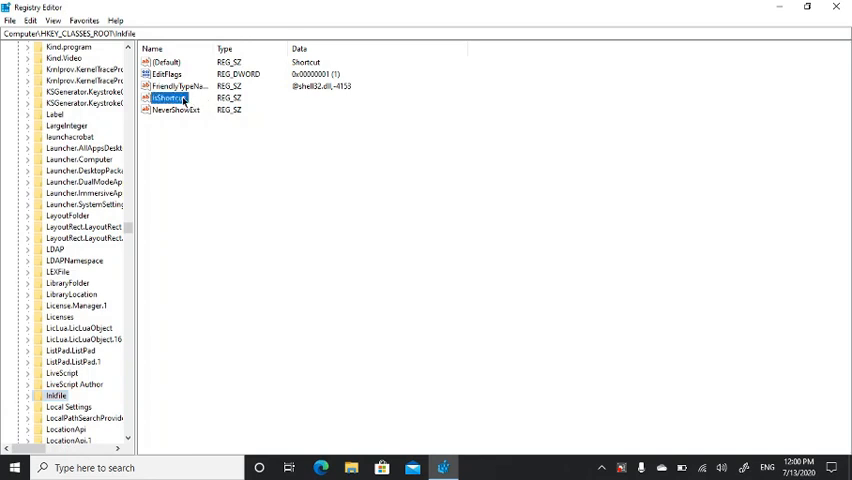
pyautogui.moveTo(184, 100)
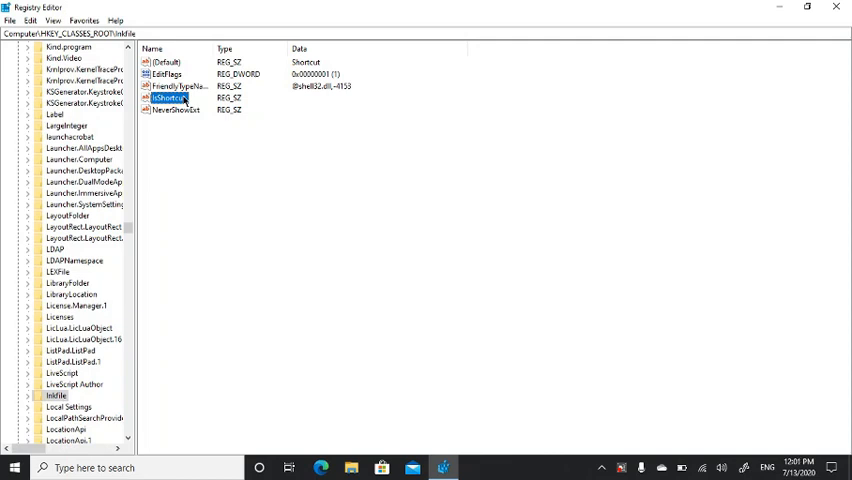
pyautogui.rightClick(170, 98)
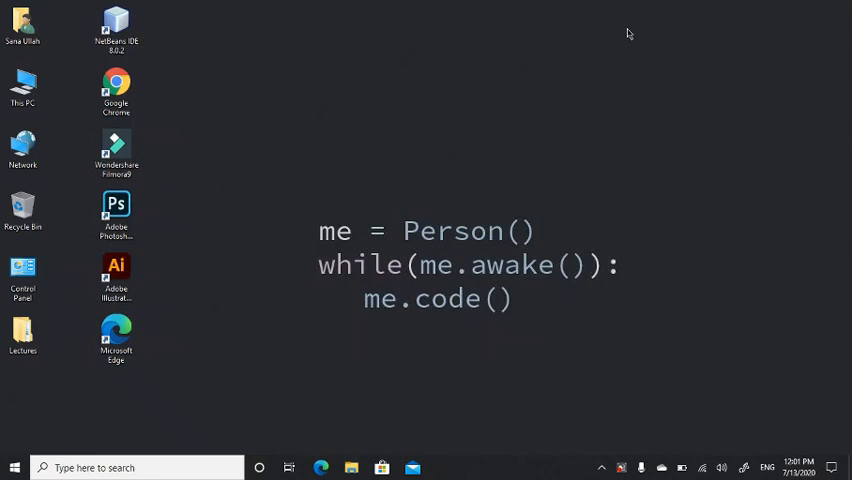
pyautogui.moveTo(434, 148)
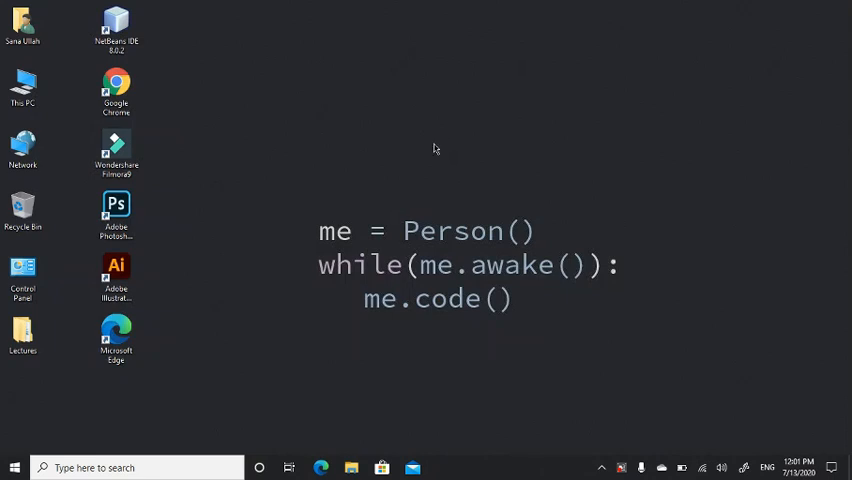
pyautogui.moveTo(308, 144)
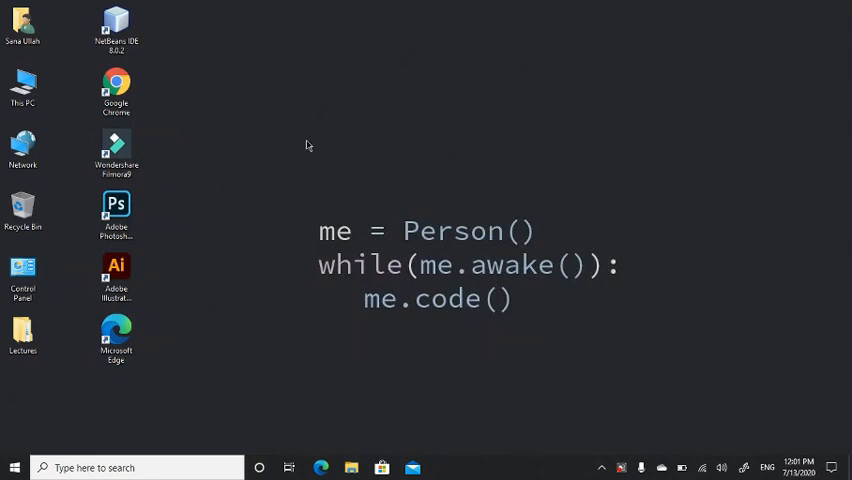
pyautogui.moveTo(72, 216)
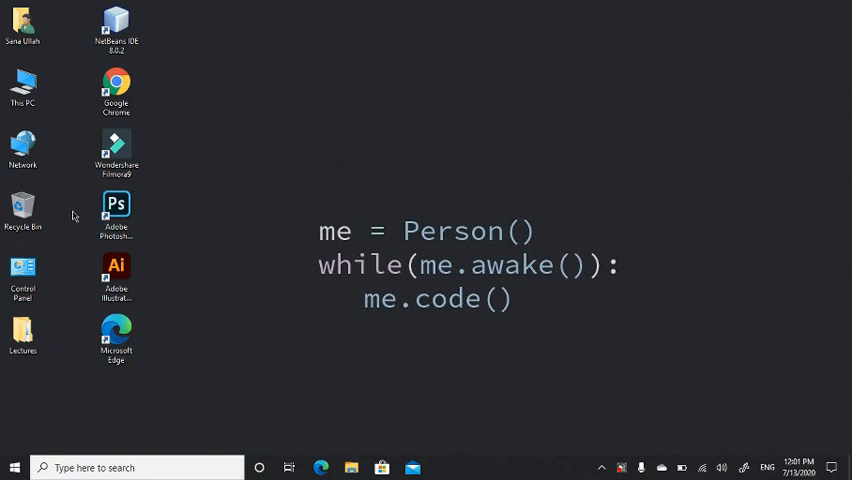
pyautogui.moveTo(116, 88)
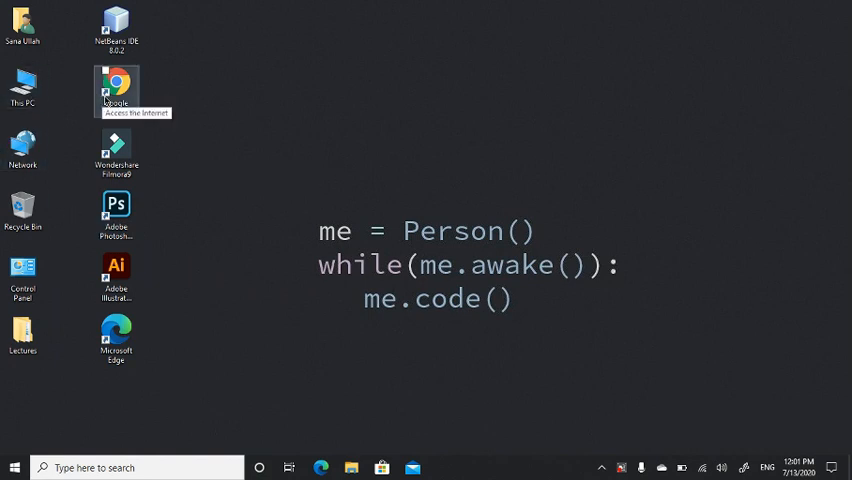
# Step: Refresh the desktop so shortcut icons display without arrow overlays
pyautogui.click(16, 468)
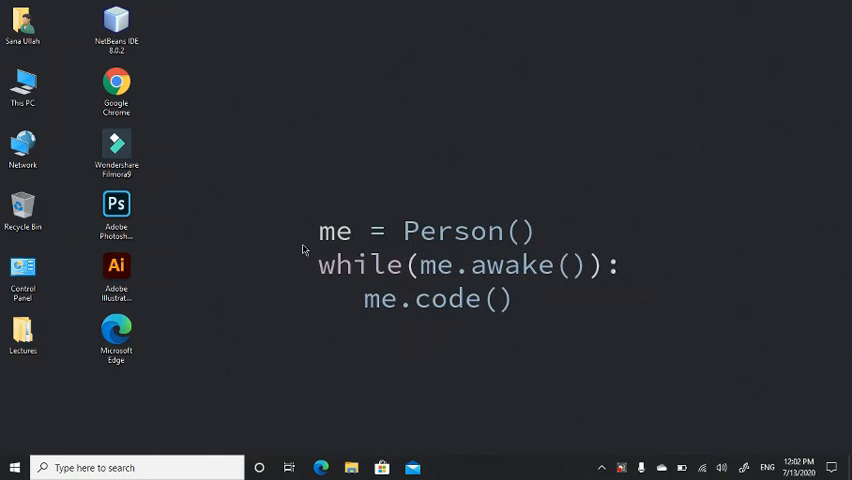
pyautogui.moveTo(56, 6)
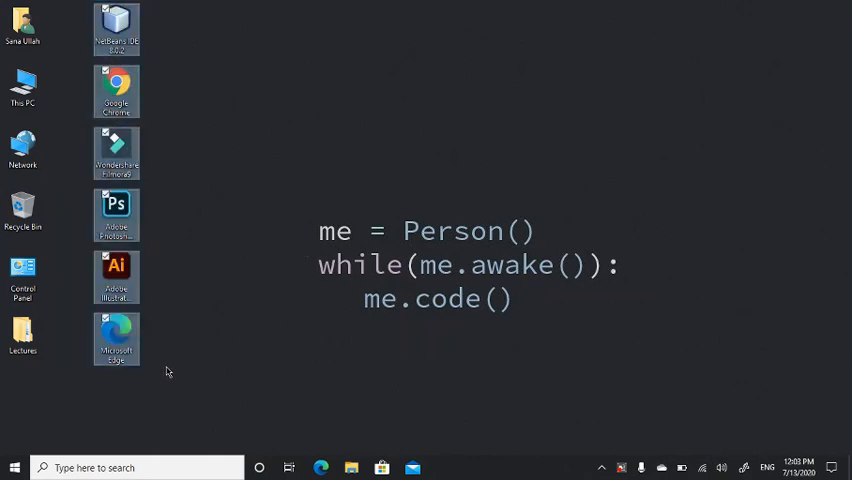
pyautogui.moveTo(116, 276)
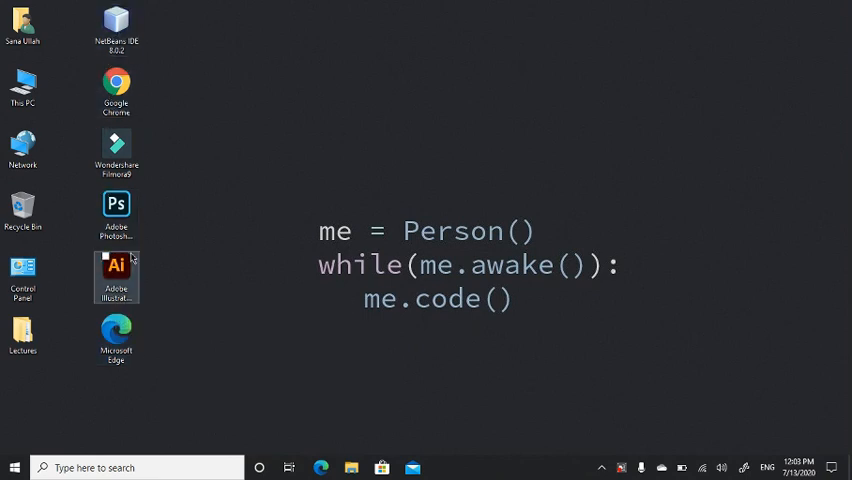
pyautogui.moveTo(116, 276)
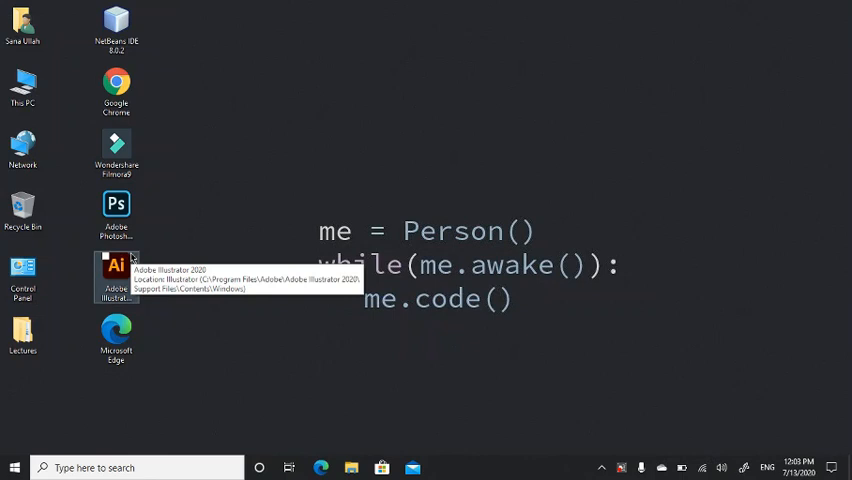
pyautogui.moveTo(252, 256)
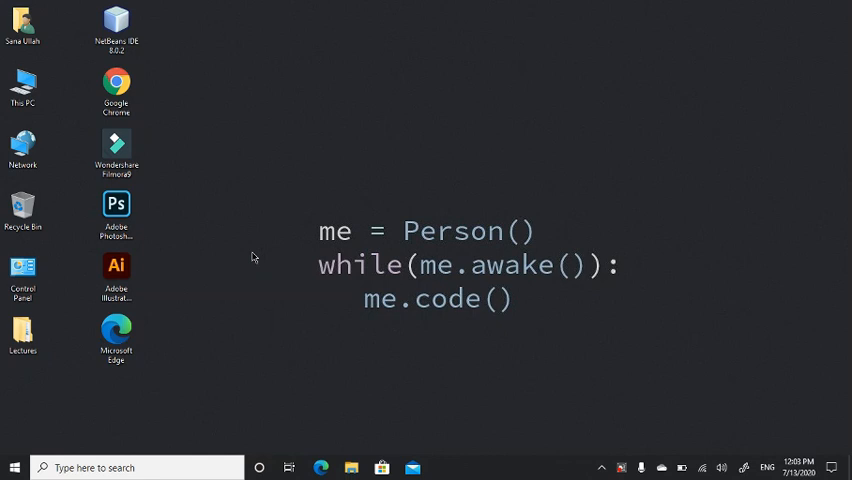
pyautogui.moveTo(280, 264)
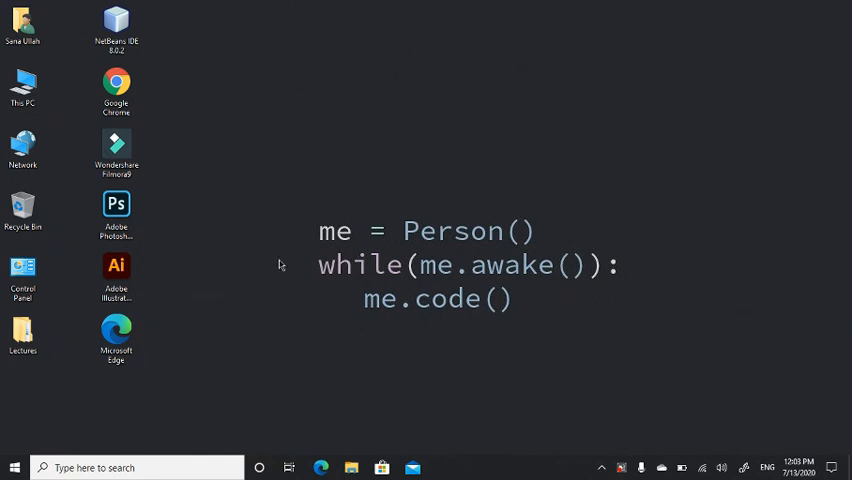